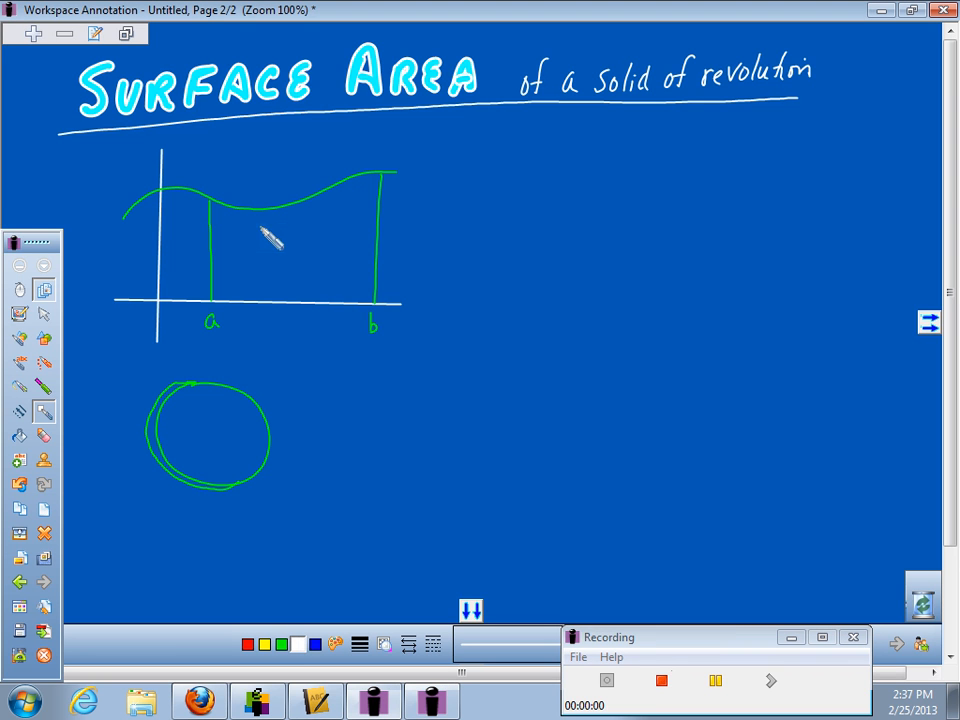
- Draw two close white vertical lines marking a thin strip under the curve
left_click_drag(297, 205, 297, 310)
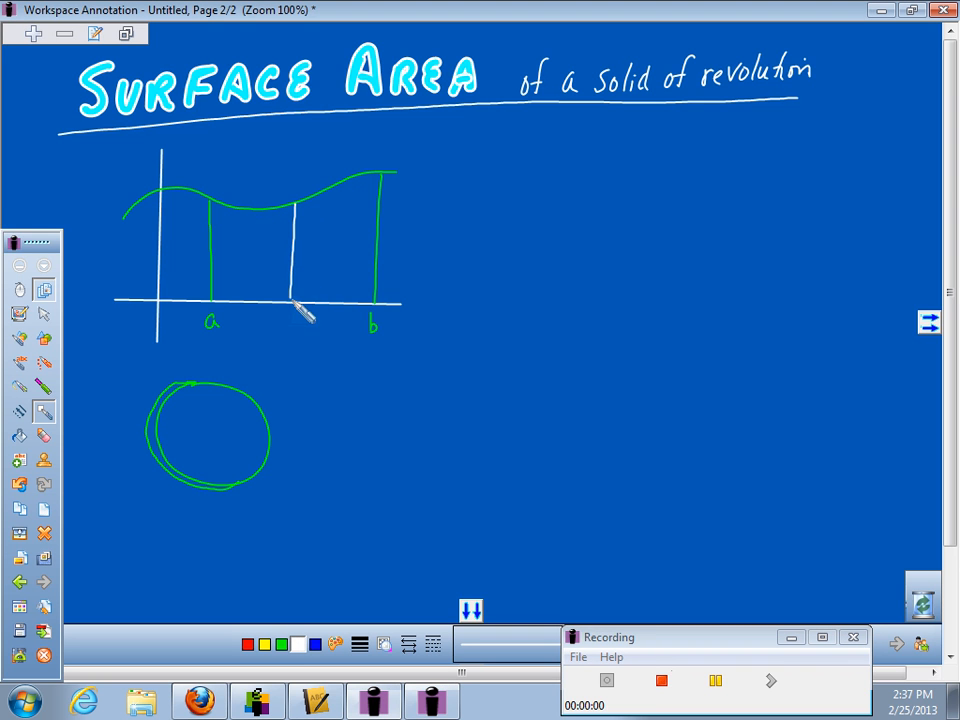
mouse_move(320, 210)
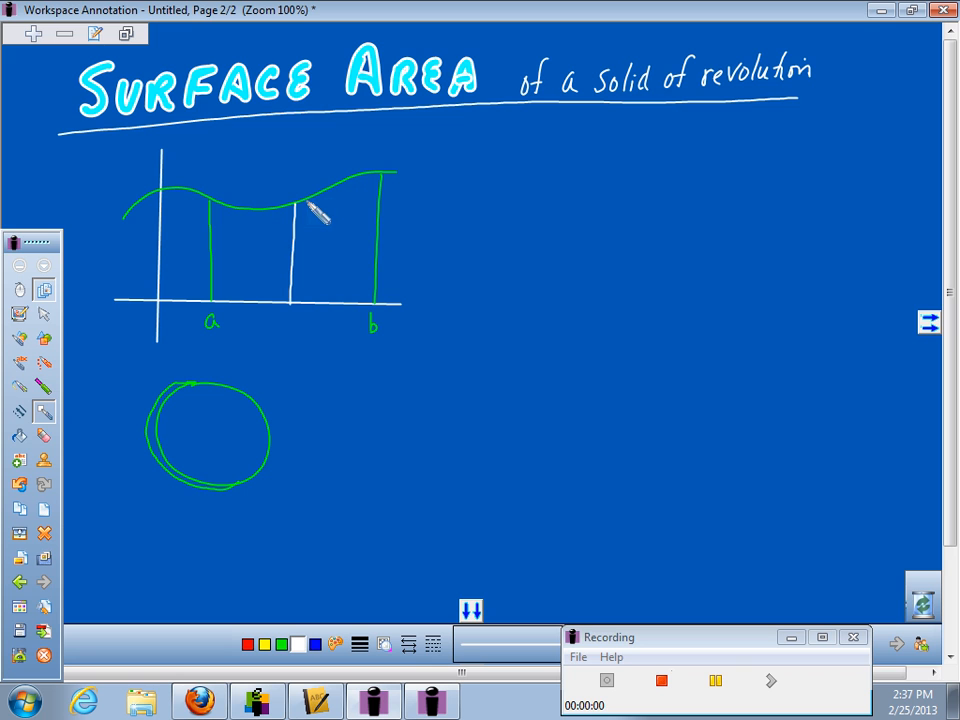
left_click_drag(305, 205, 310, 320)
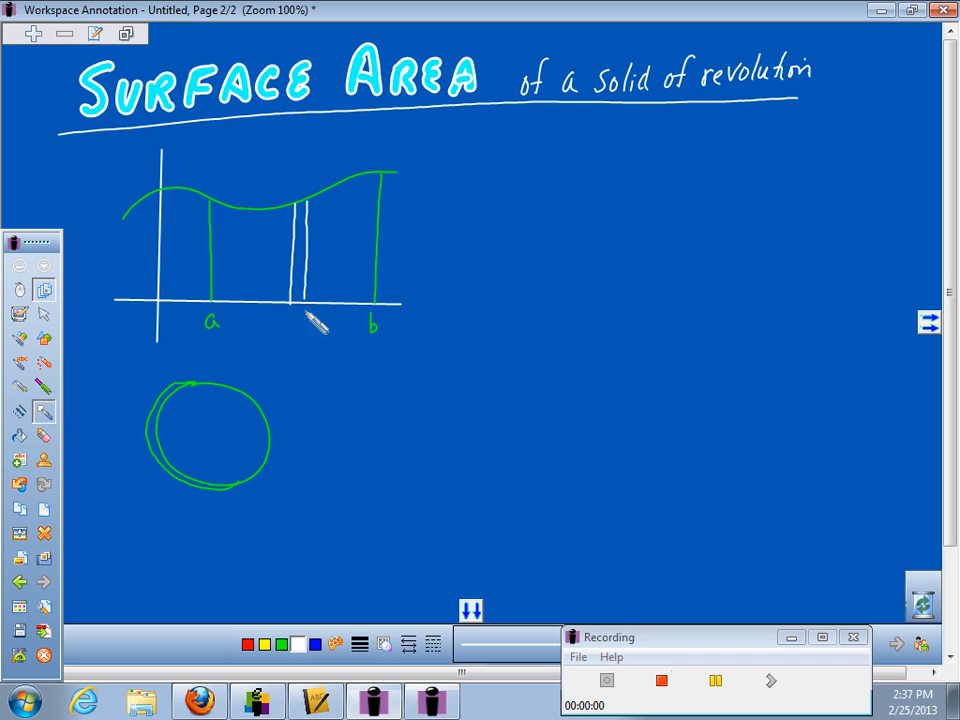
mouse_move(315, 210)
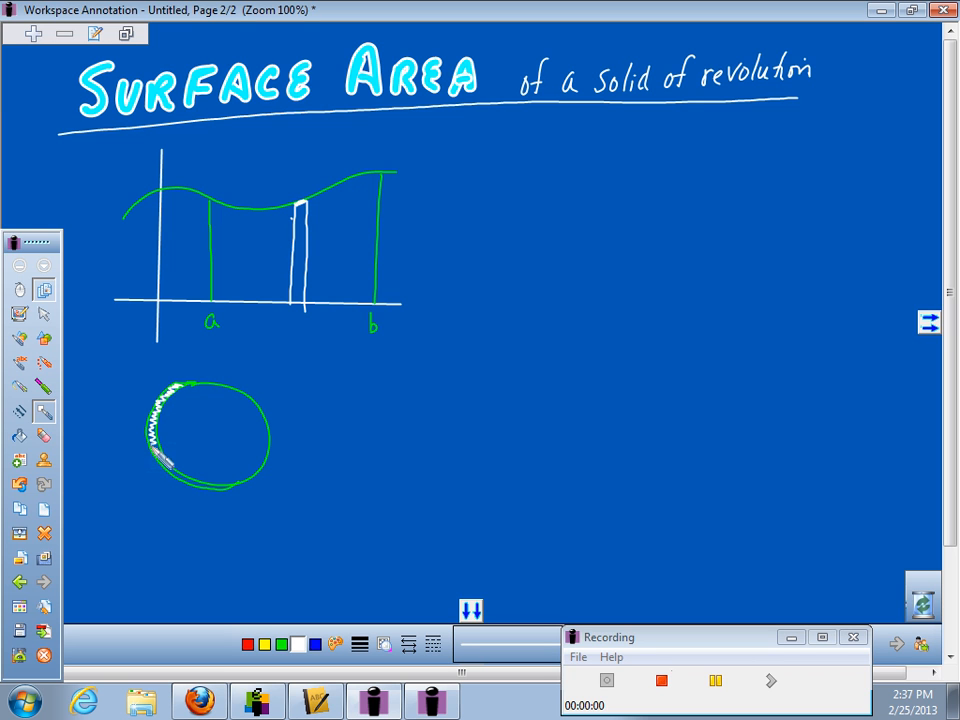
- Trace a wavy white band along the circle's left edge
left_click_drag(180, 470, 225, 505)
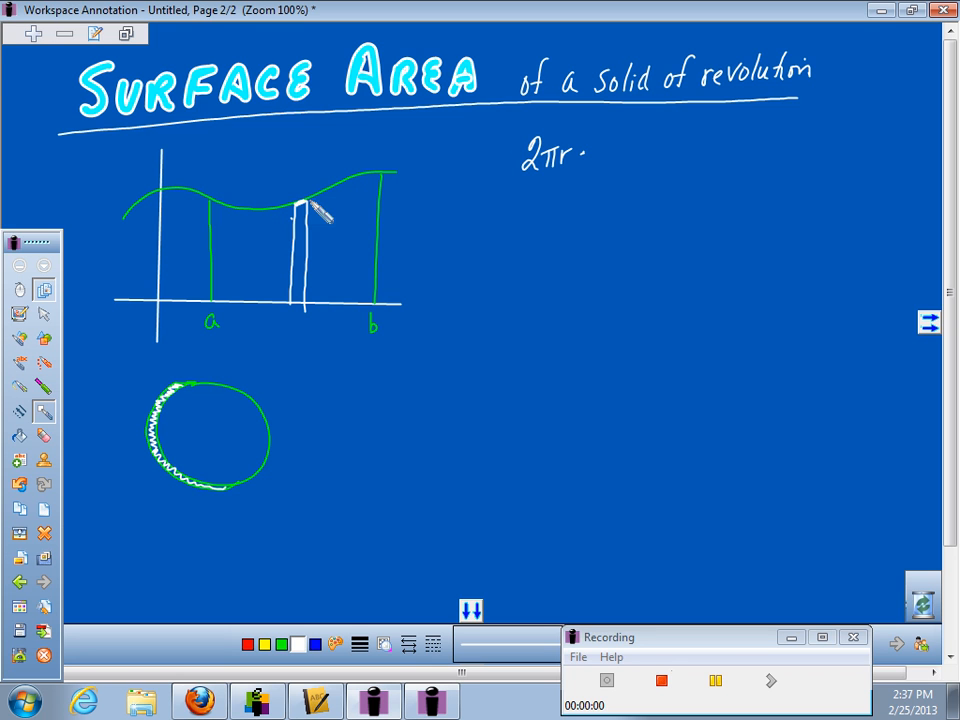
- Draw a wider zigzag strip near b and start writing 'le' after 2πr ·
left_click_drag(320, 210, 325, 320)
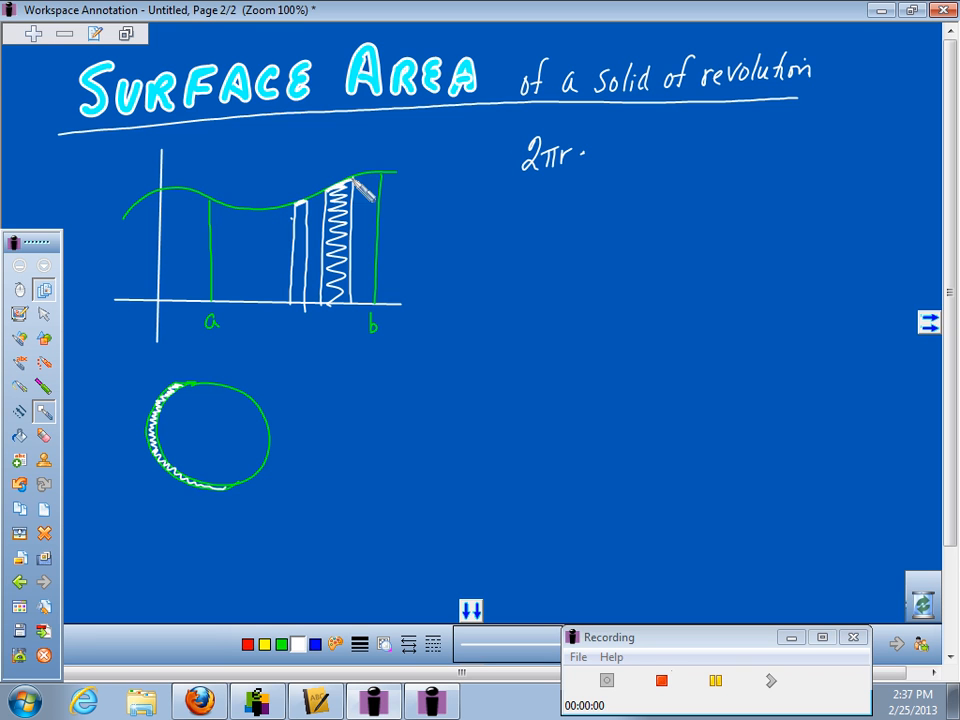
type("length of a c")
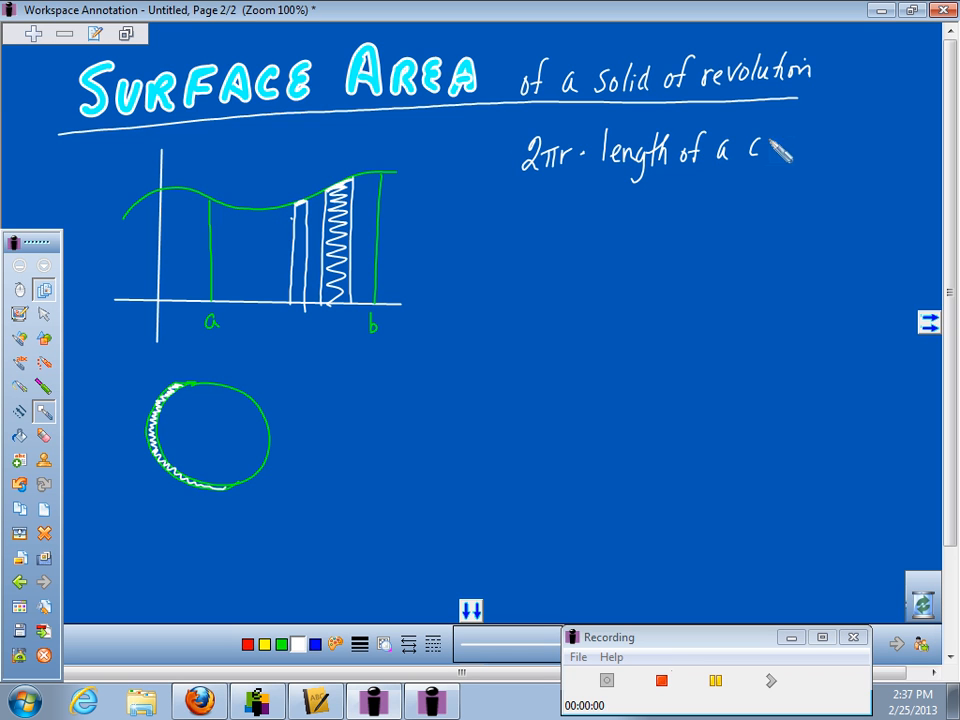
- Finish the word 'curve' so the line reads '2πr · length of a curve'
type("urve")
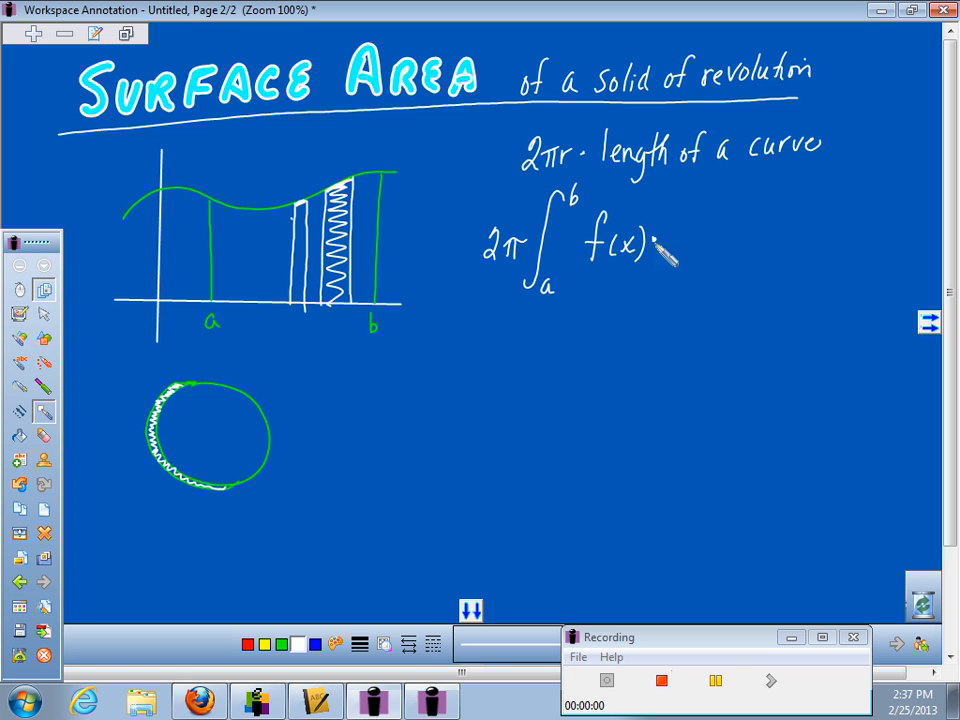
- Add a multiplication dot and a square root sign after f(x) in the integral
left_click_drag(660, 260, 710, 215)
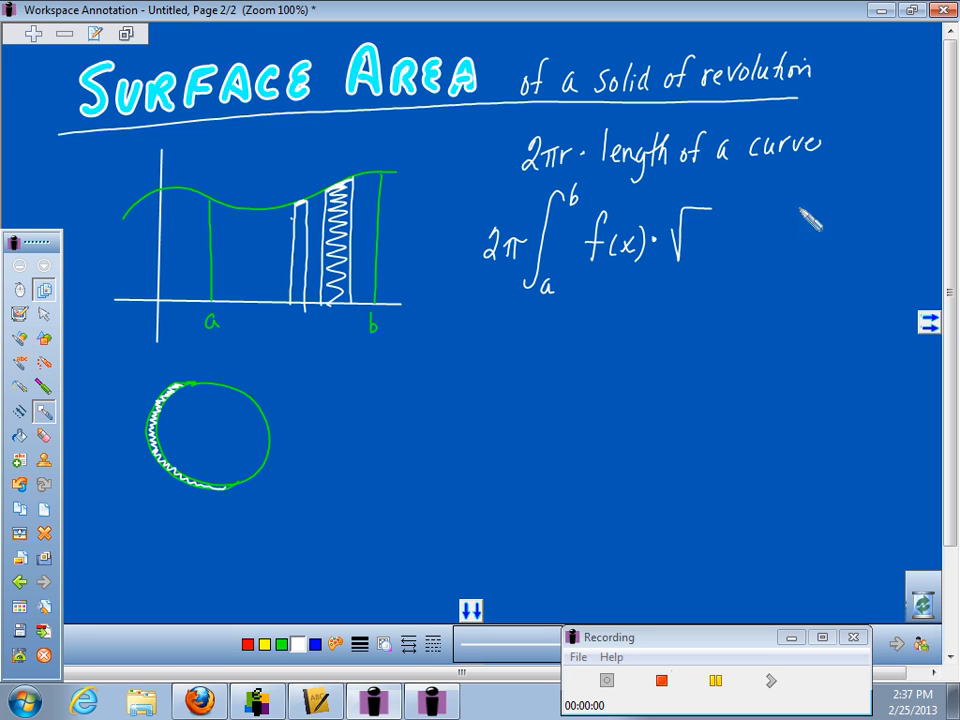
left_click_drag(710, 245, 770, 250)
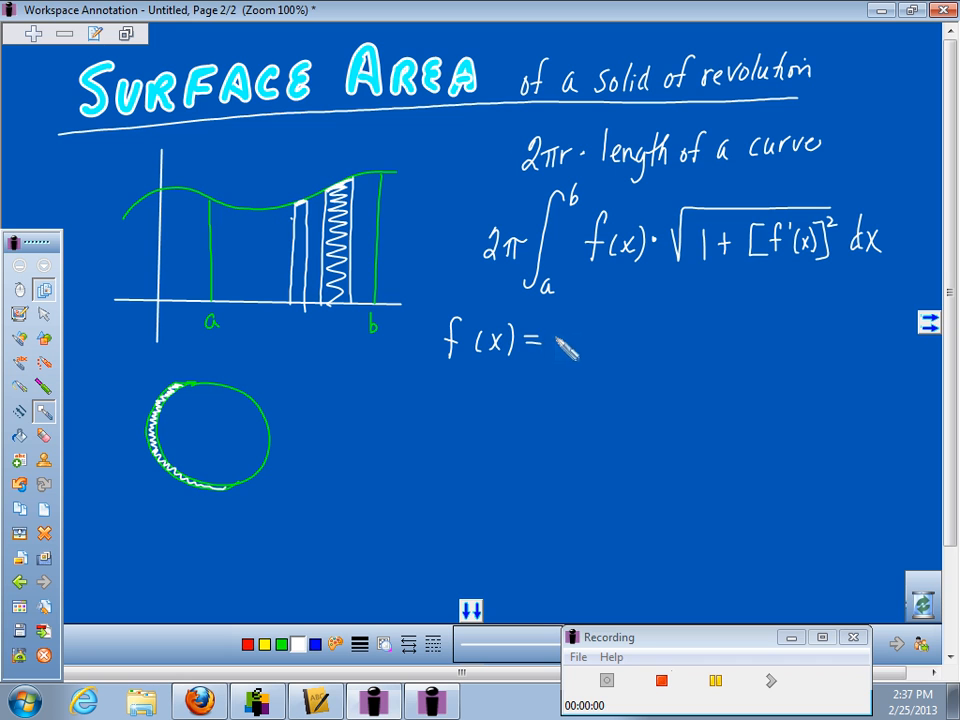
- Write √(1−x²) for f(x), then the derivative f′(x) below it
left_click_drag(555, 345, 640, 340)
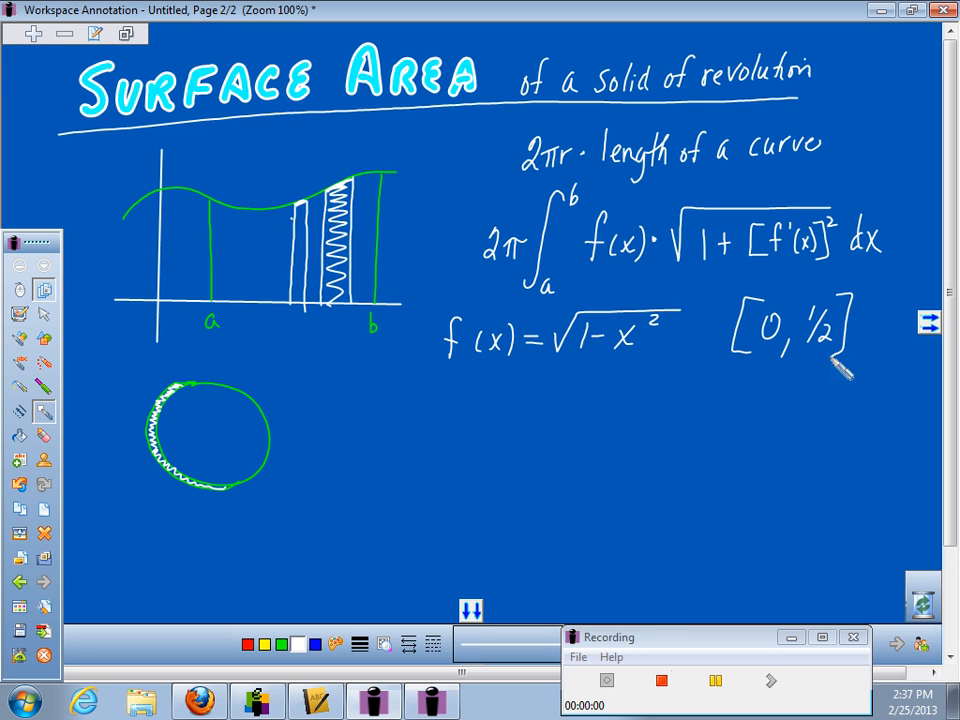
left_click_drag(430, 400, 475, 420)
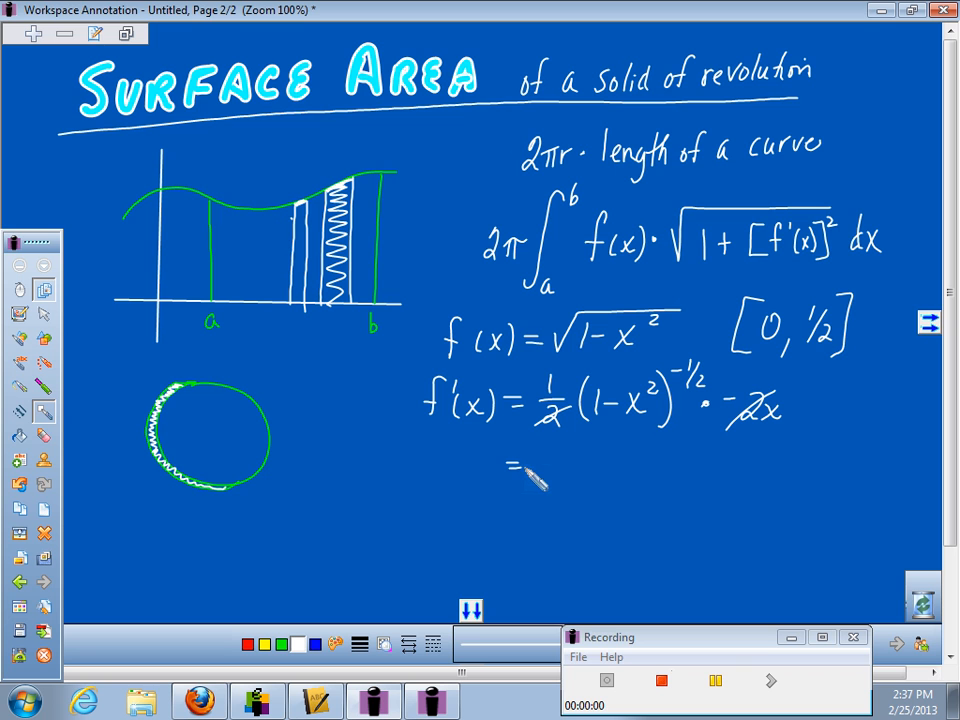
- Write −x over √(1−x²) as the simplified derivative
left_click_drag(560, 460, 600, 455)
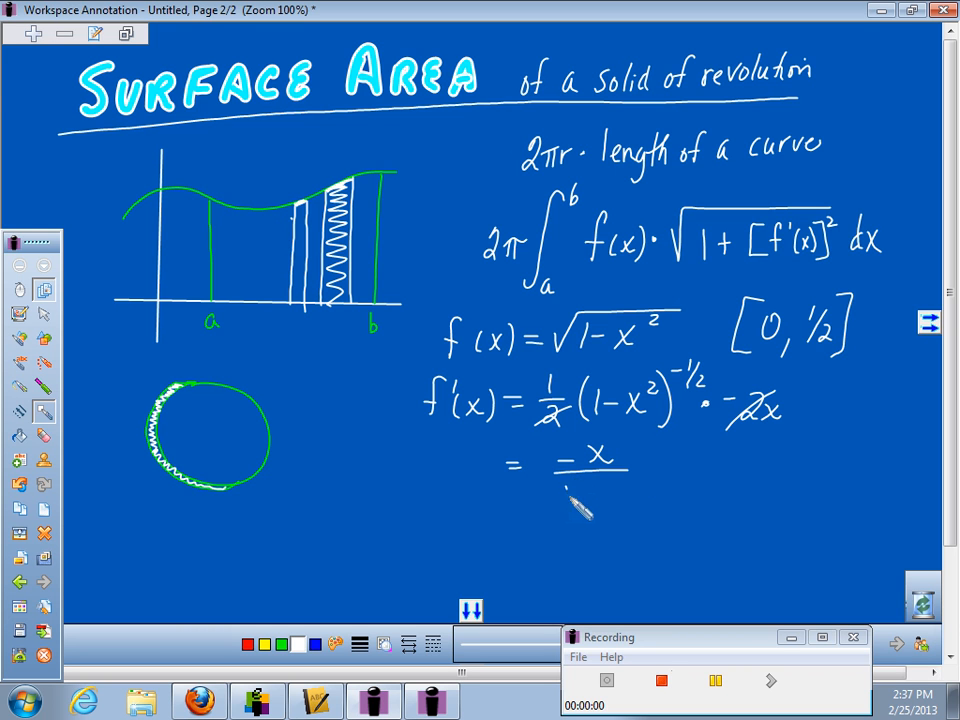
left_click_drag(565, 490, 635, 510)
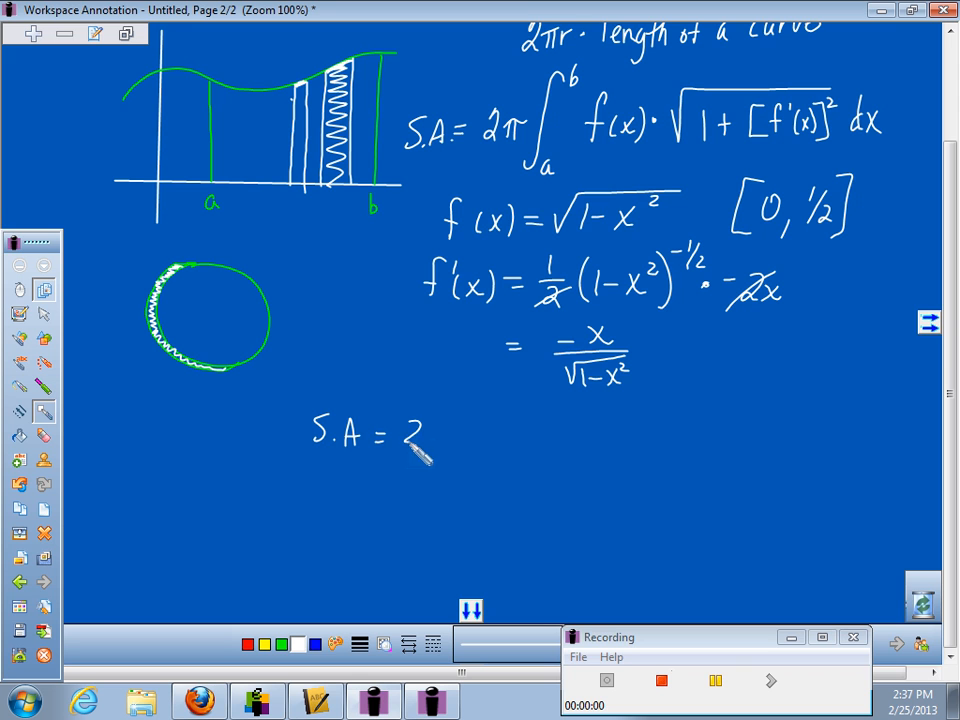
- Write S.A = 2π∫₀^½ √(1−x²)·√(1+[−x/√(1−x²)]²) dx
left_click_drag(420, 440, 465, 490)
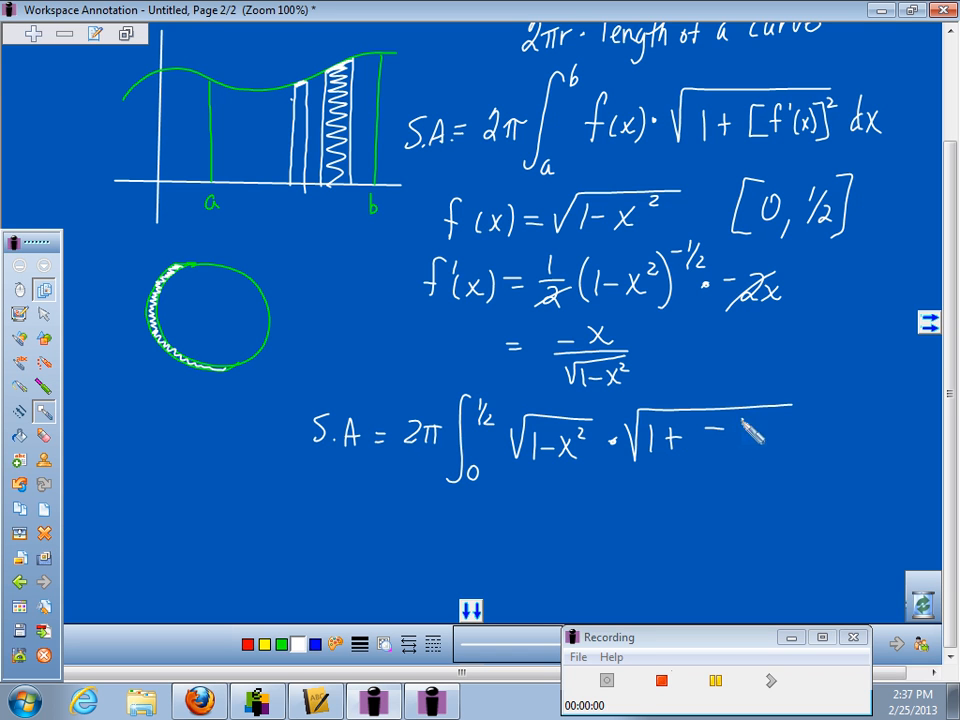
left_click_drag(730, 430, 730, 470)
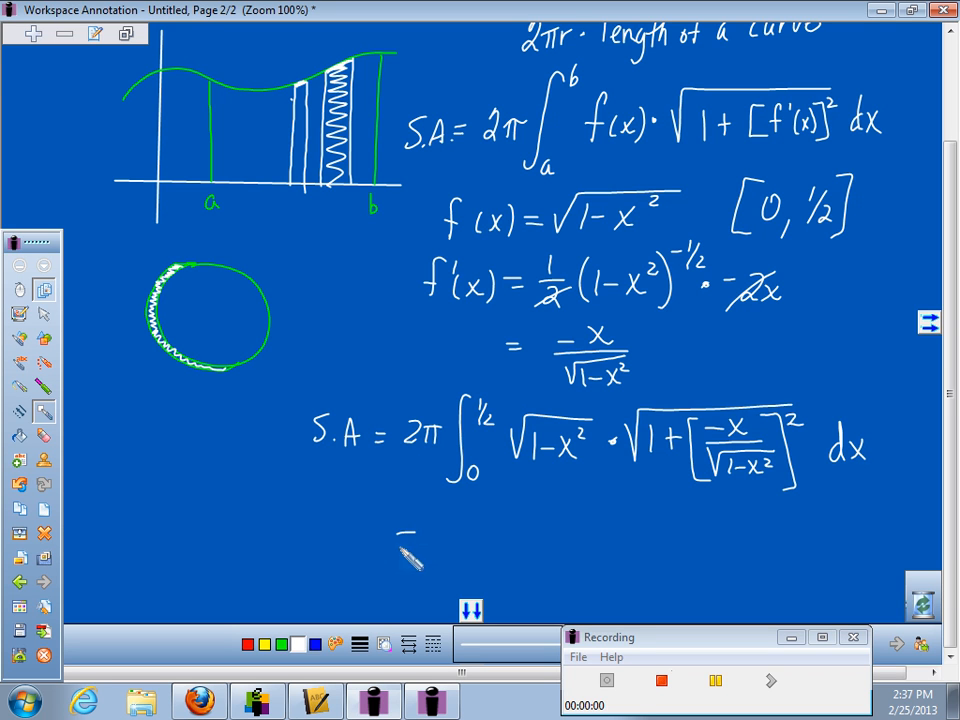
- Write '= π units²' beneath the integral and draw a box around it
left_click_drag(405, 540, 500, 545)
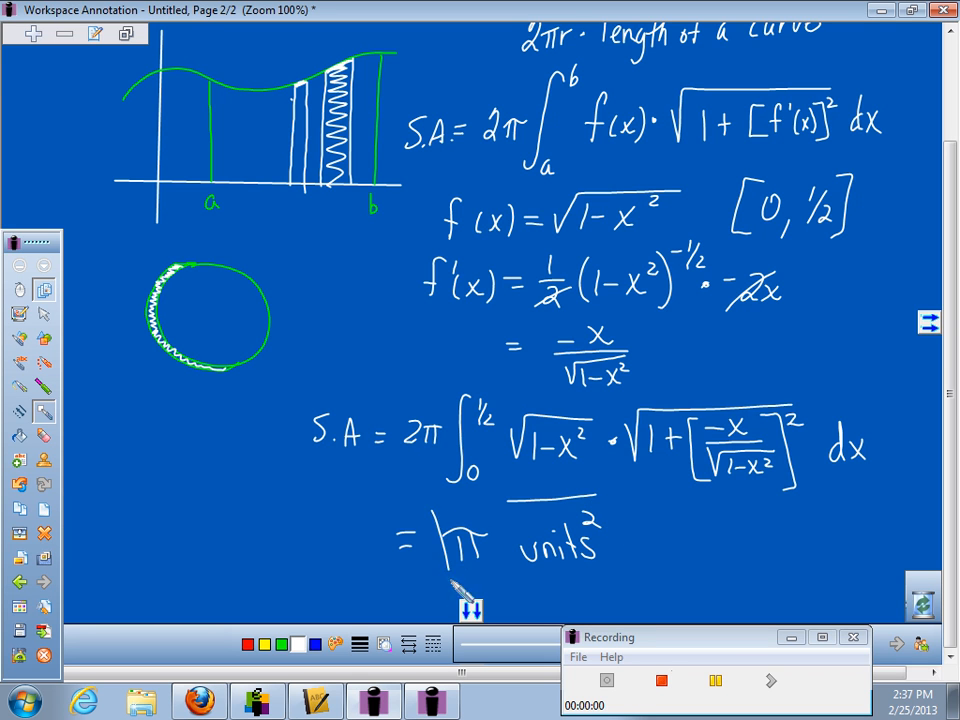
left_click_drag(430, 510, 620, 595)
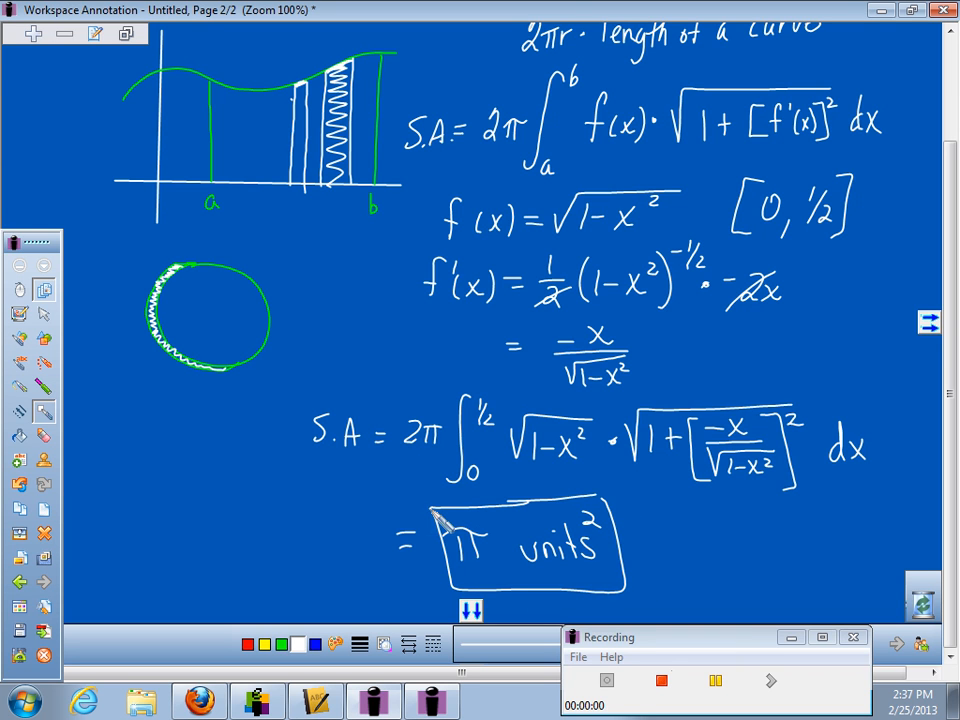